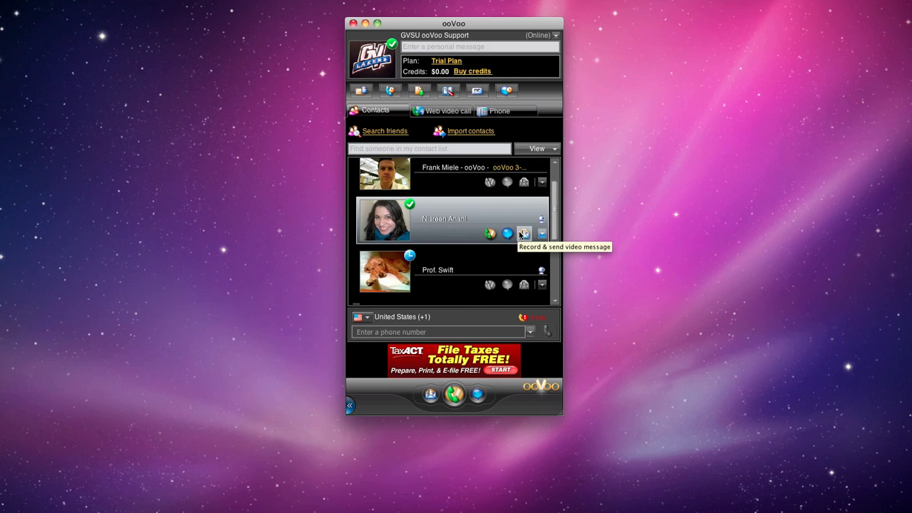
Start a record-and-send video message to the middle contact with the camera on.
{"action": "left_click_drag", "start_coordinate": [453, 23], "coordinate": [522, 9]}
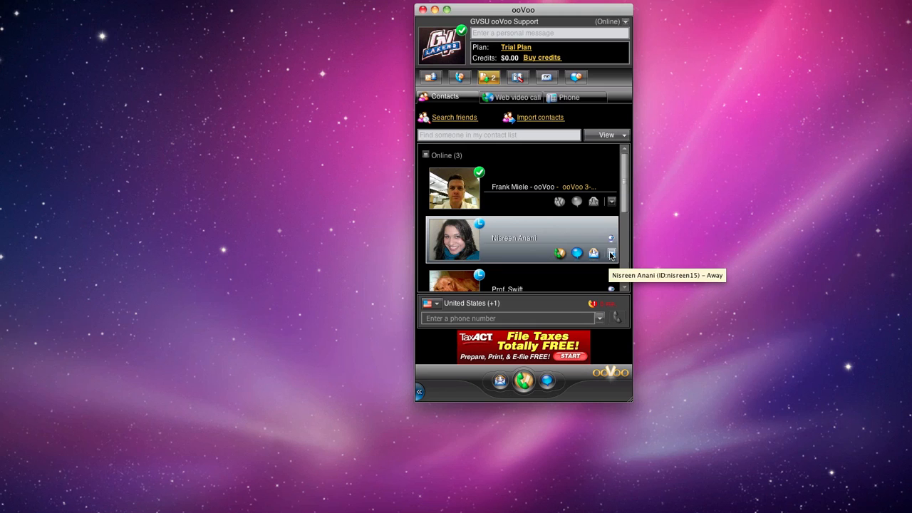
{"action": "left_click", "coordinate": [610, 254]}
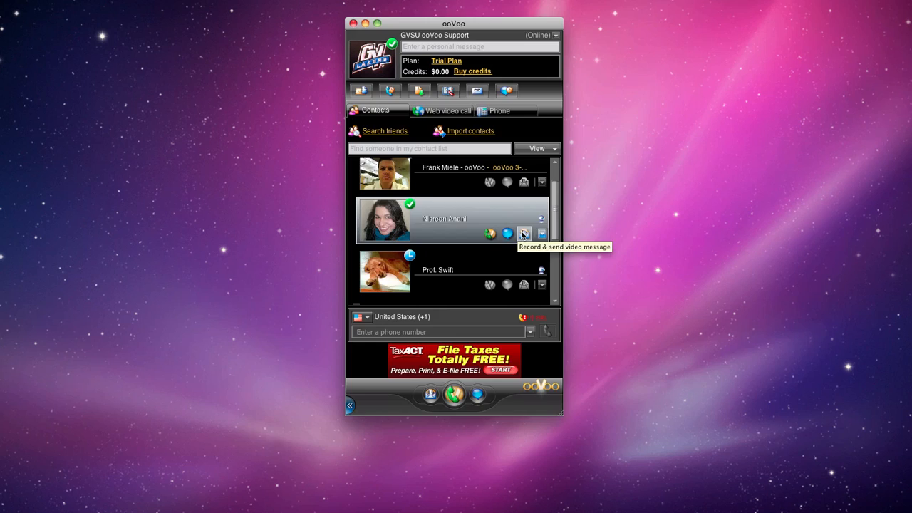
{"action": "left_click", "coordinate": [525, 234]}
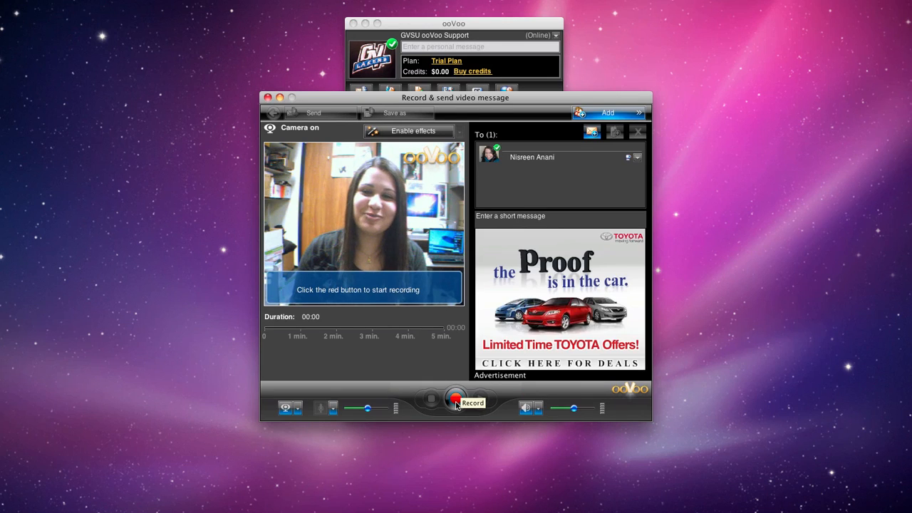
Record a two-second clip, stop it, and play it back for review.
{"action": "left_click", "coordinate": [456, 398]}
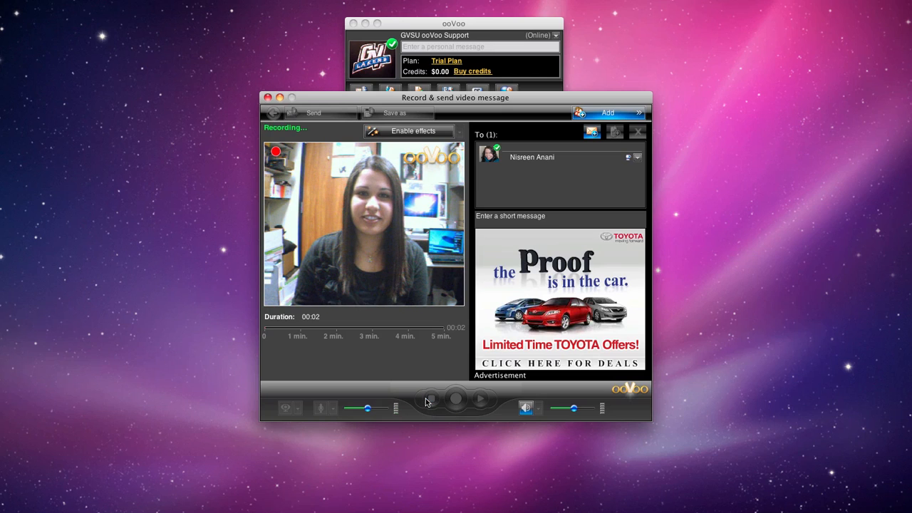
{"action": "left_click", "coordinate": [455, 397]}
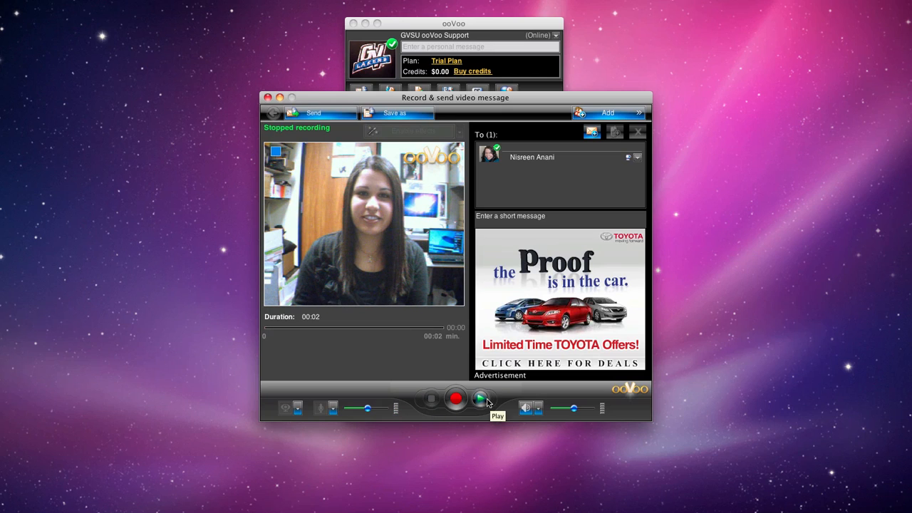
{"action": "left_click", "coordinate": [479, 399]}
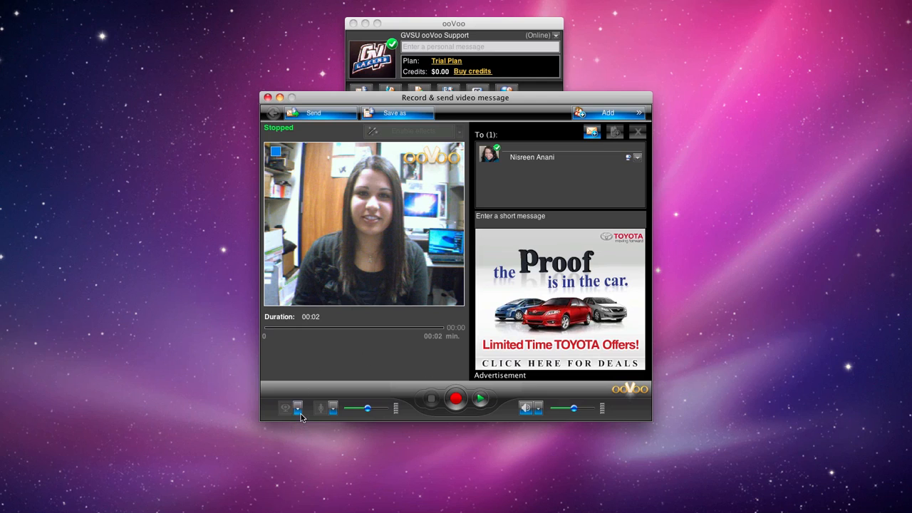
{"action": "left_click", "coordinate": [332, 408]}
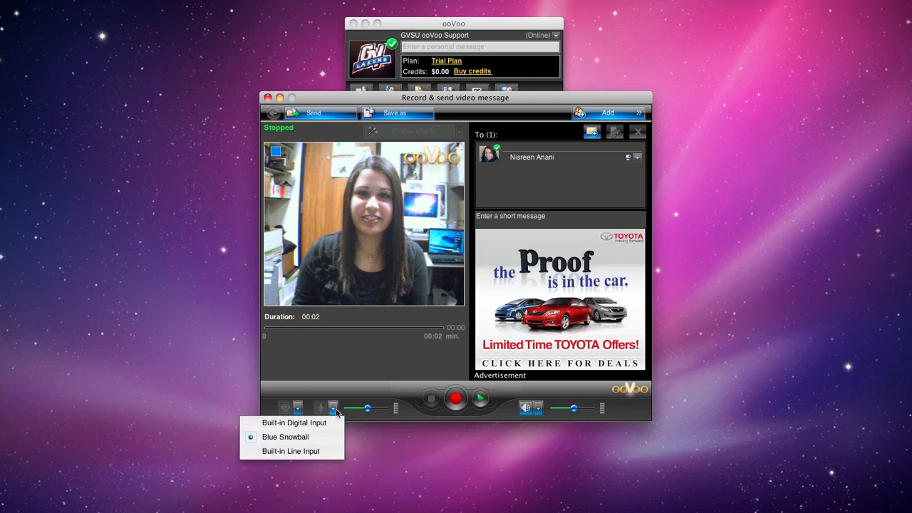
{"action": "left_click", "coordinate": [334, 408]}
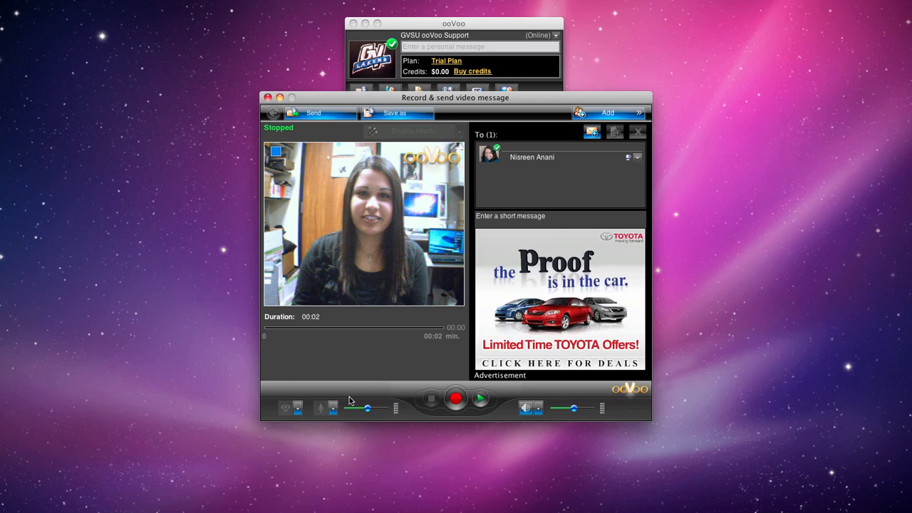
{"action": "mouse_move", "coordinate": [504, 239]}
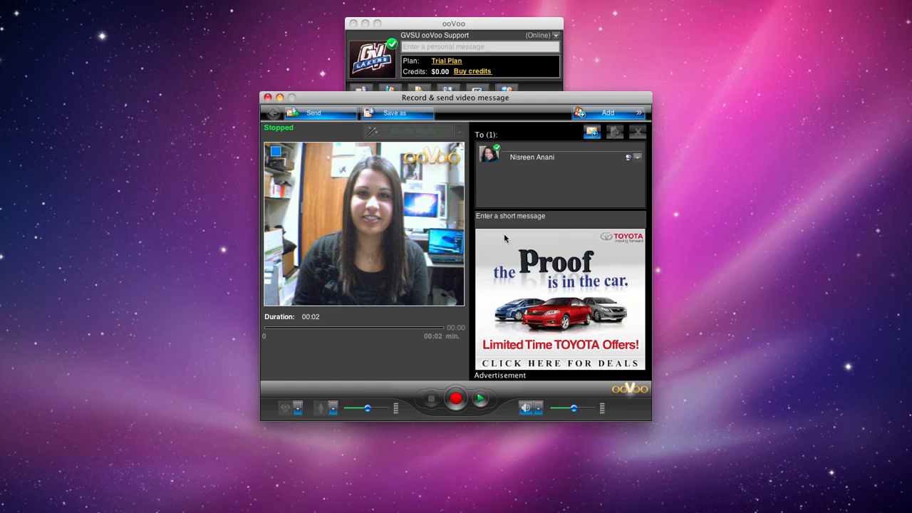
Drag contacts from the picker into the To list, then remove the first recipient, leaving two.
{"action": "left_click", "coordinate": [608, 112]}
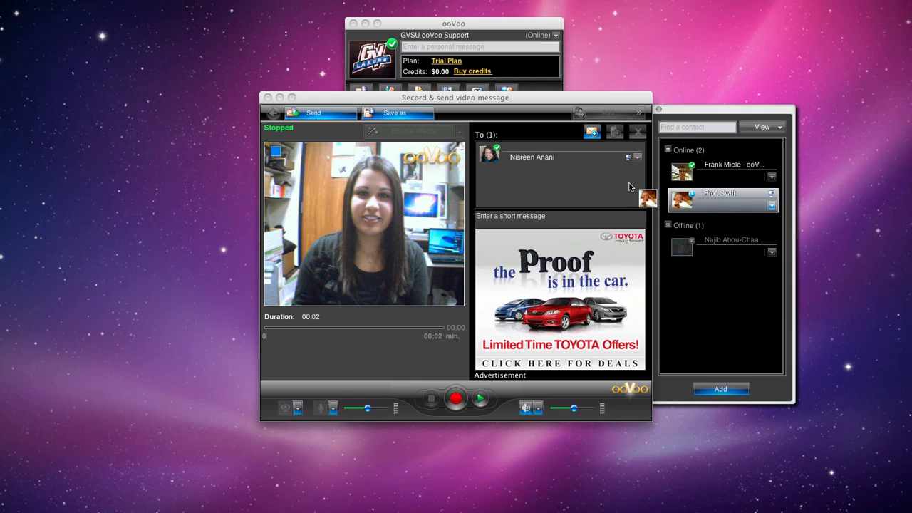
{"action": "left_click_drag", "start_coordinate": [721, 202], "coordinate": [528, 188]}
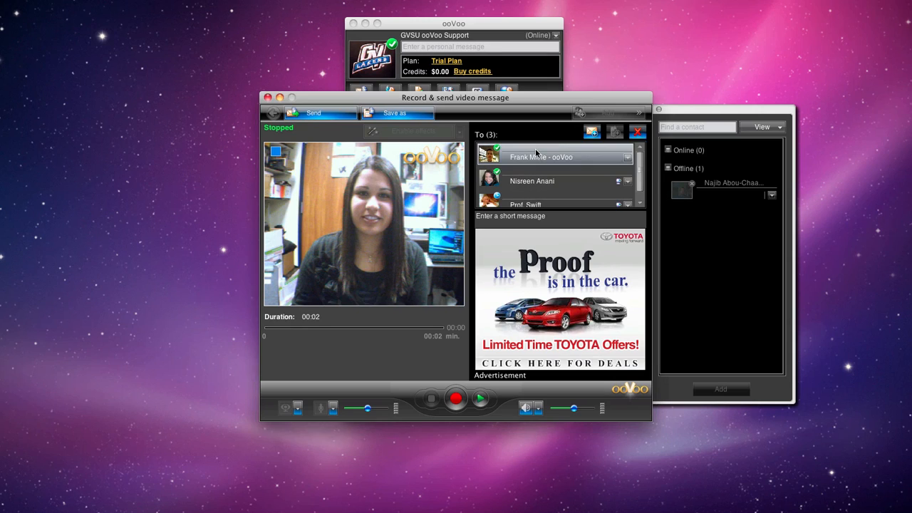
{"action": "mouse_move", "coordinate": [637, 132]}
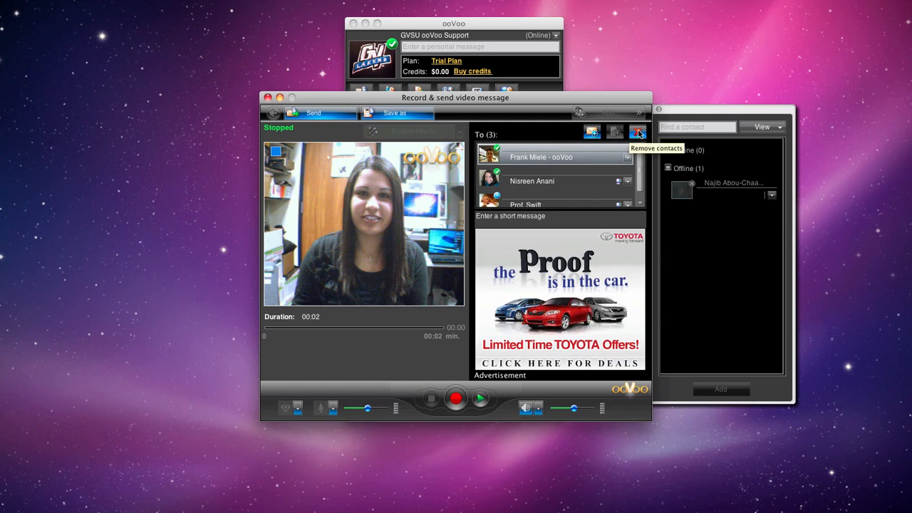
{"action": "left_click", "coordinate": [637, 132]}
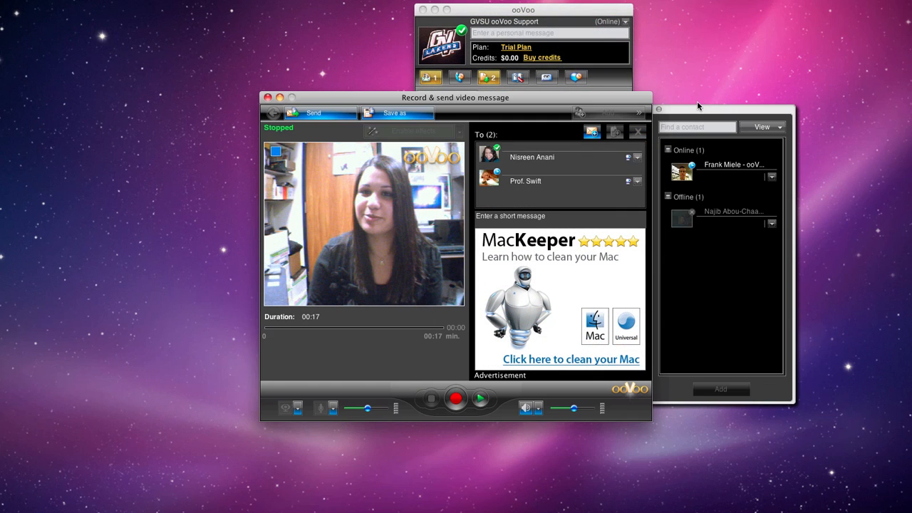
{"action": "mouse_move", "coordinate": [709, 100]}
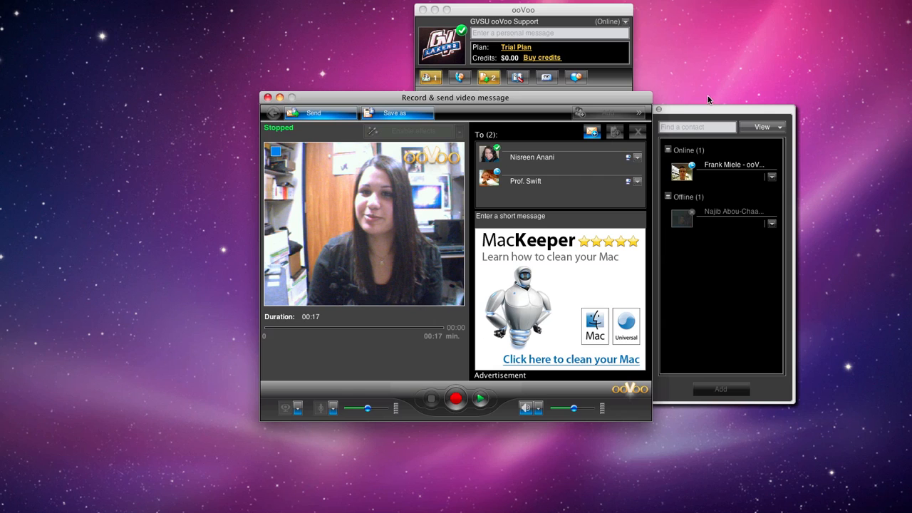
{"action": "mouse_move", "coordinate": [593, 132]}
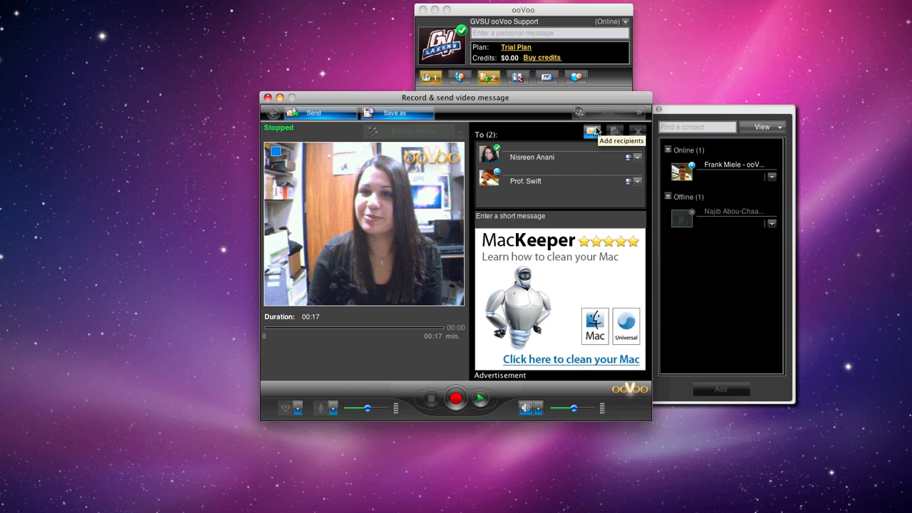
{"action": "left_click", "coordinate": [593, 132]}
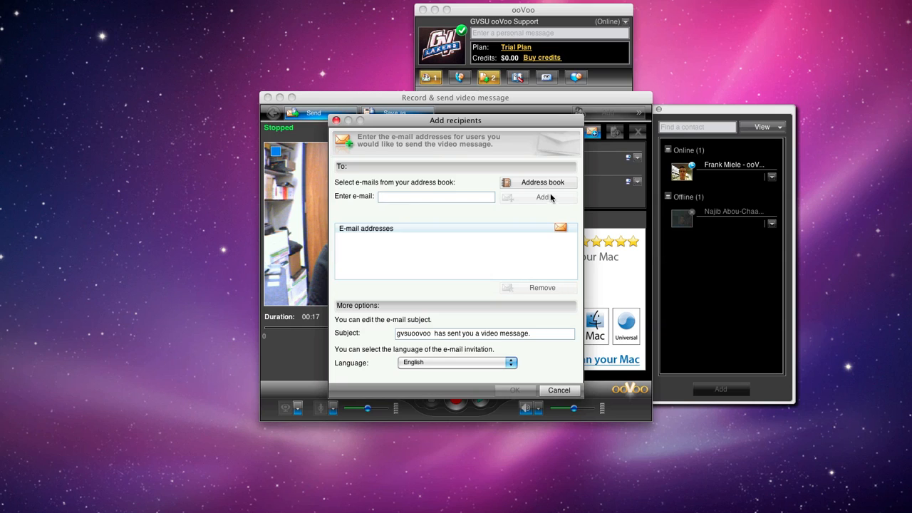
{"action": "left_click", "coordinate": [539, 183]}
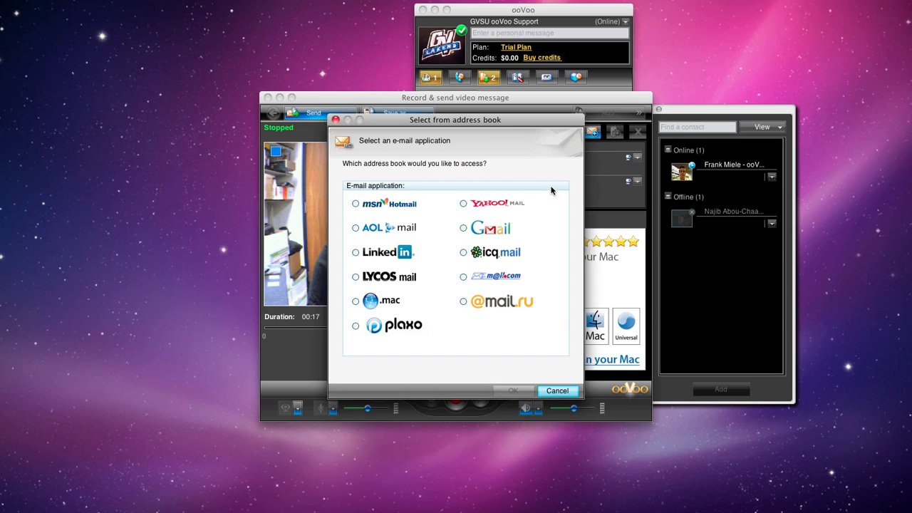
{"action": "mouse_move", "coordinate": [576, 376]}
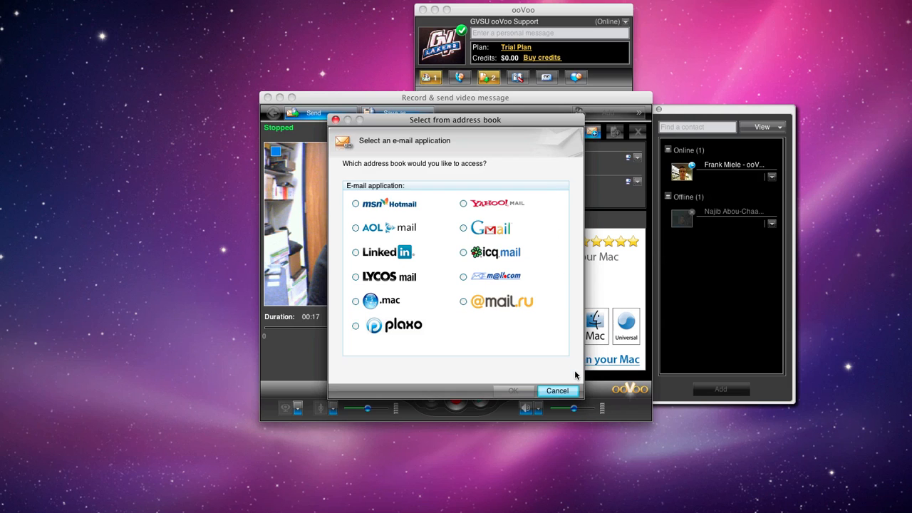
{"action": "left_click", "coordinate": [558, 391]}
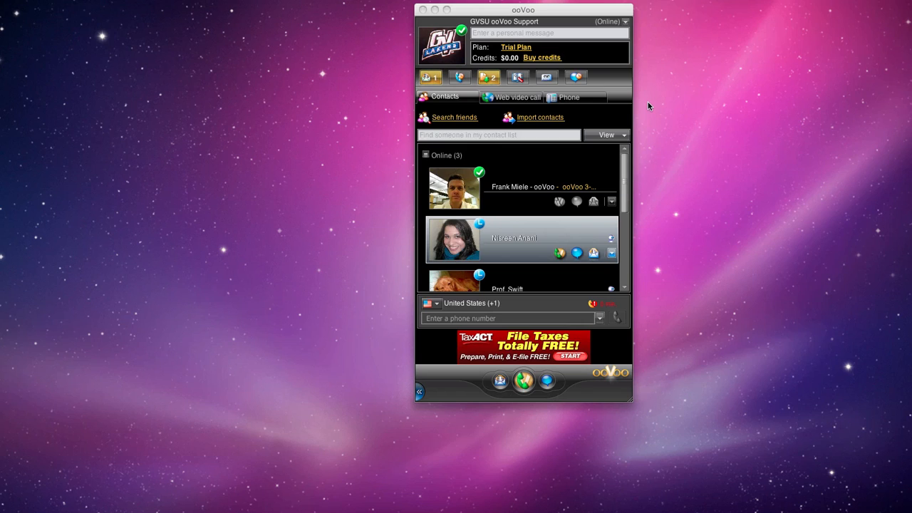
{"action": "mouse_move", "coordinate": [633, 83]}
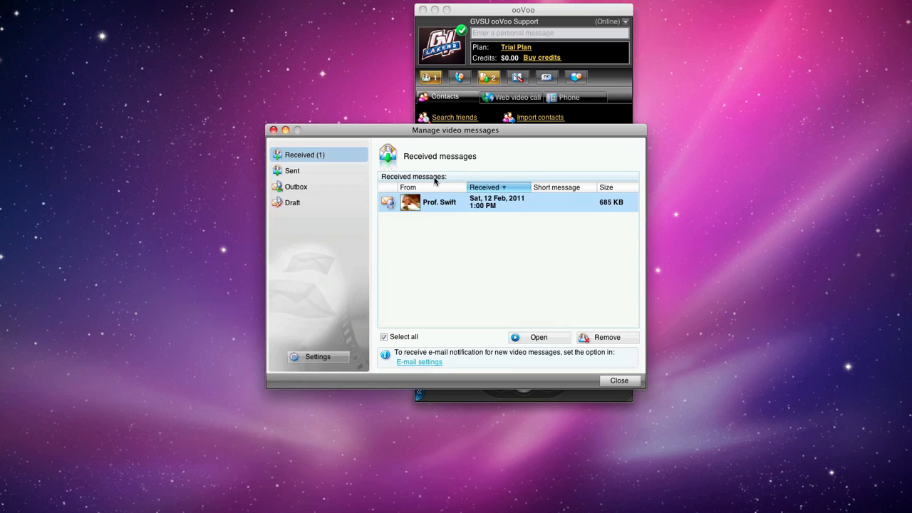
Open Prof. Swift's received 31-second video message dated 12 Feb 2011.
{"action": "left_click", "coordinate": [539, 336]}
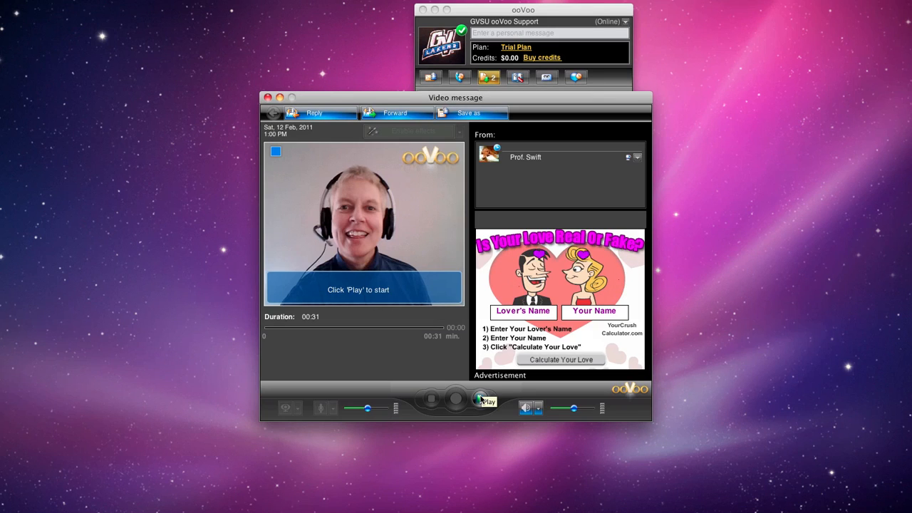
Play Prof. Swift's received video message so it shows as read.
{"action": "left_click", "coordinate": [484, 399]}
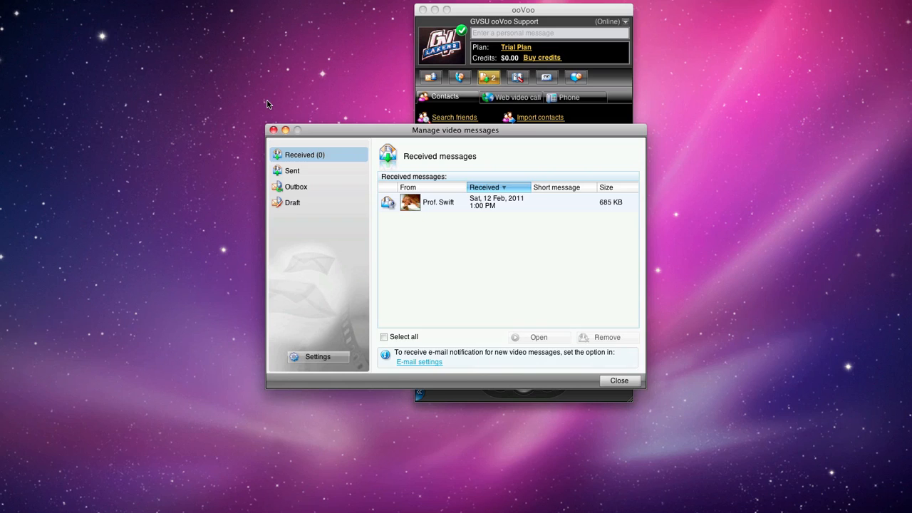
Switch to Sent messages and delete the Sat, 12 Feb 2011 video message, confirming with Yes.
{"action": "left_click", "coordinate": [384, 336]}
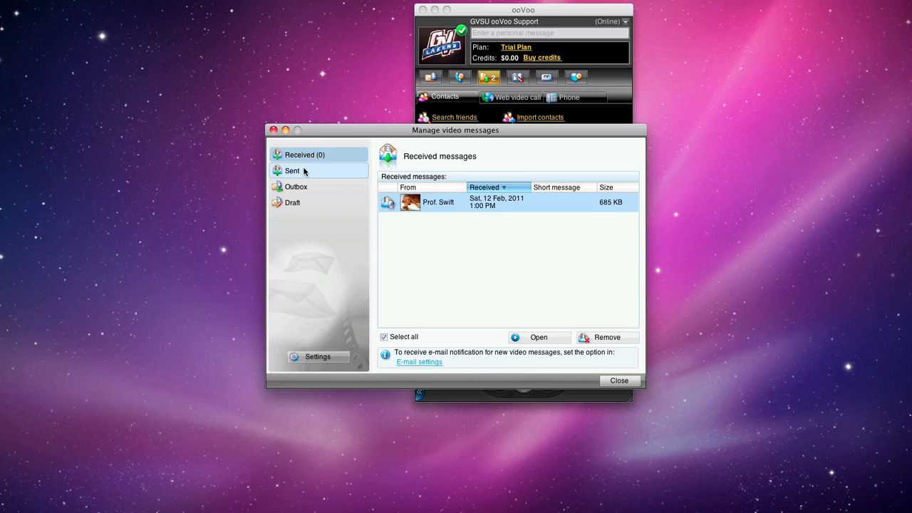
{"action": "left_click", "coordinate": [291, 171]}
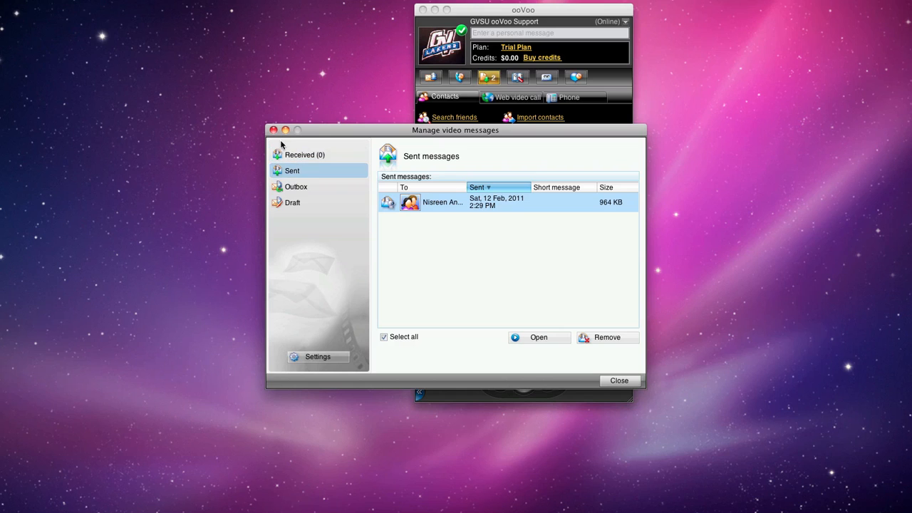
{"action": "mouse_move", "coordinate": [516, 276]}
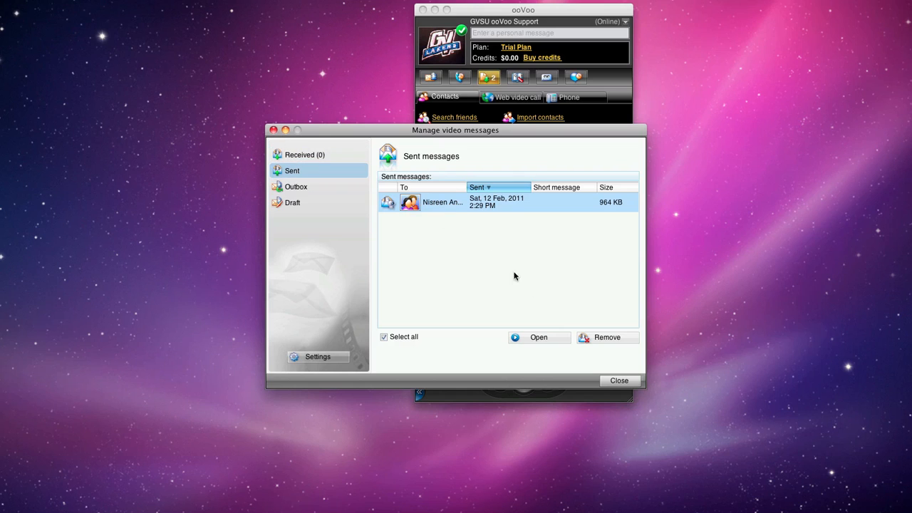
{"action": "left_click", "coordinate": [607, 336]}
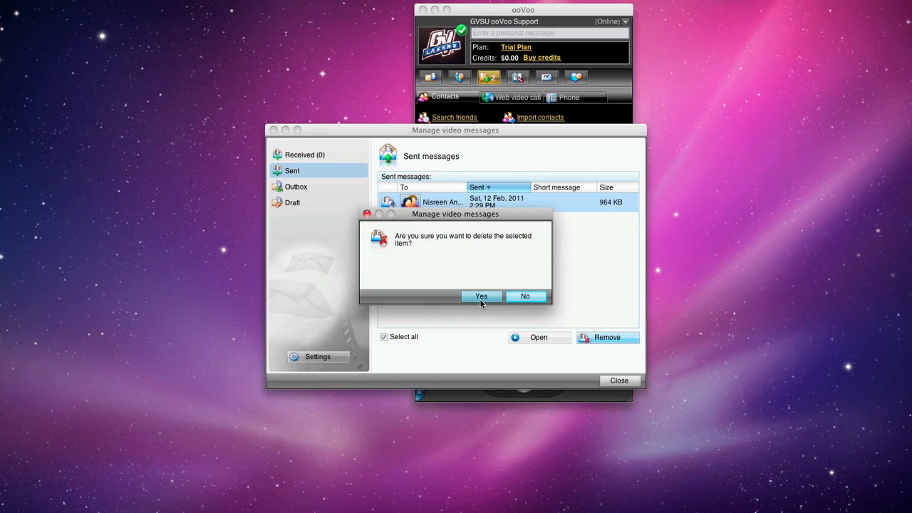
{"action": "left_click", "coordinate": [480, 295]}
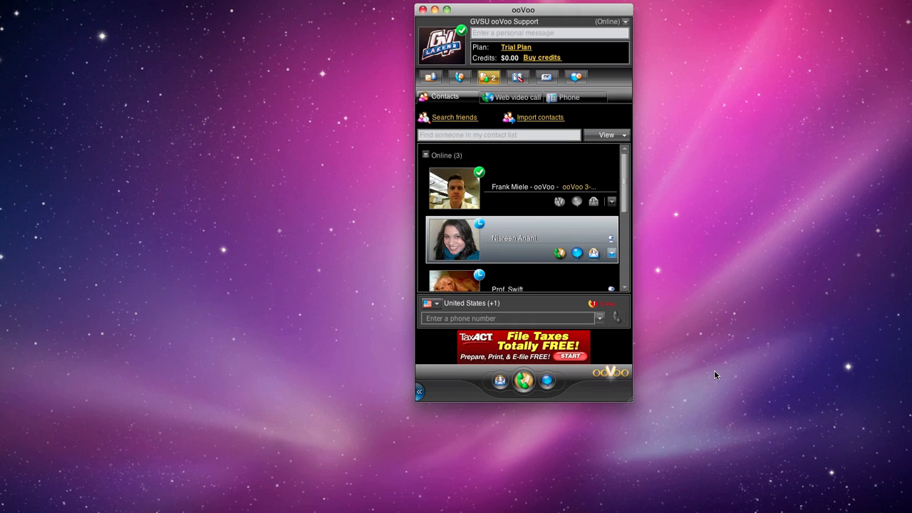
{"action": "mouse_move", "coordinate": [659, 342]}
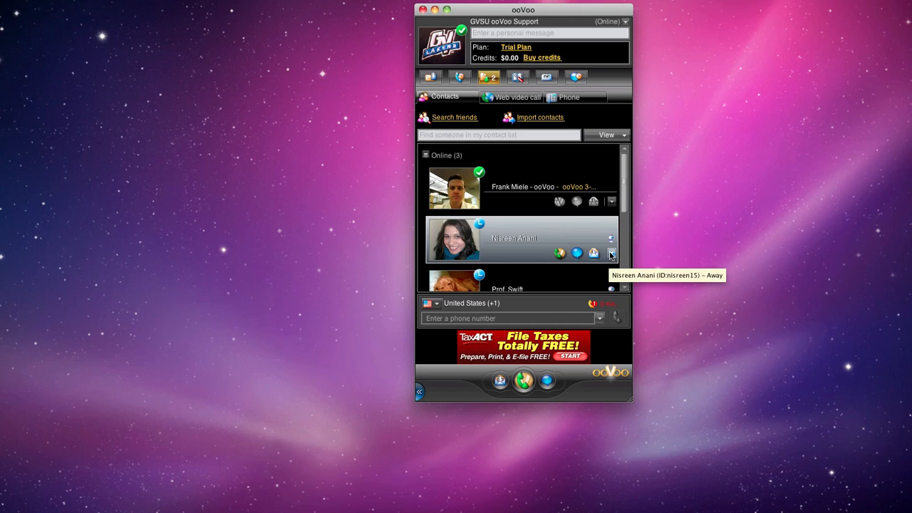
{"action": "left_click", "coordinate": [611, 254]}
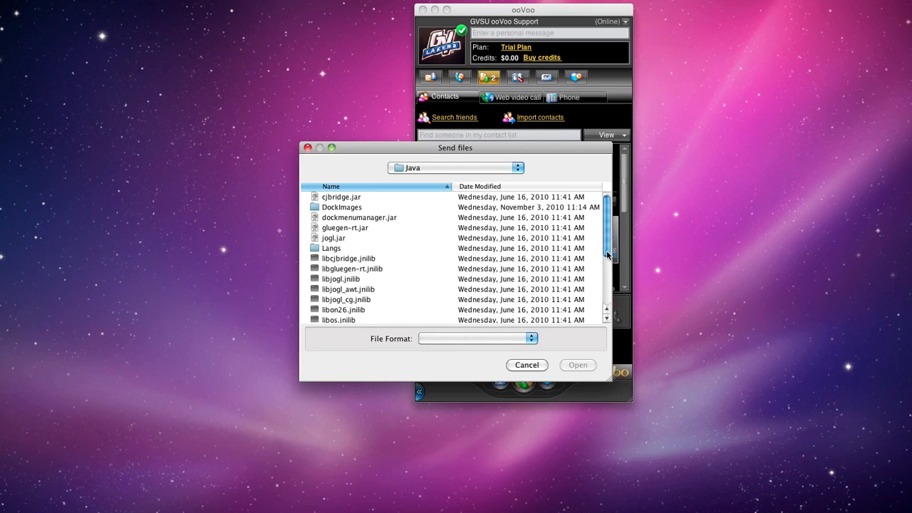
{"action": "left_click", "coordinate": [527, 365]}
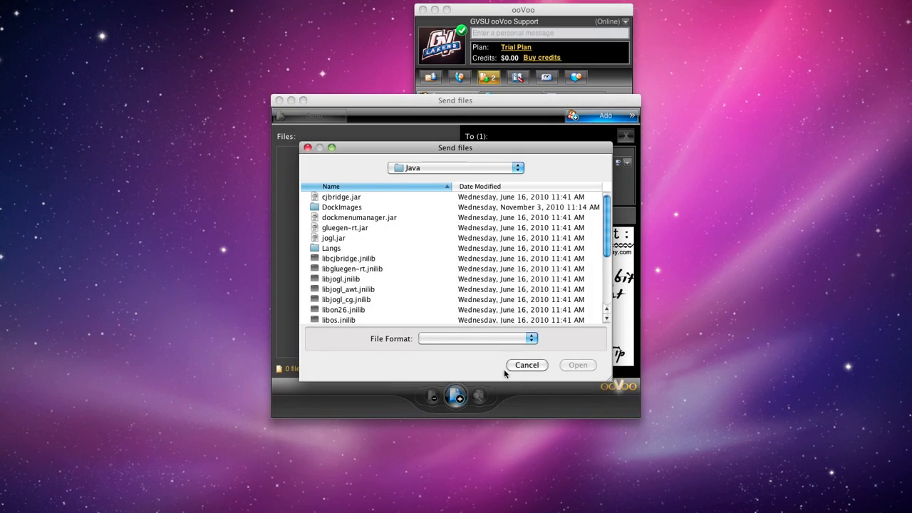
{"action": "left_click", "coordinate": [528, 365]}
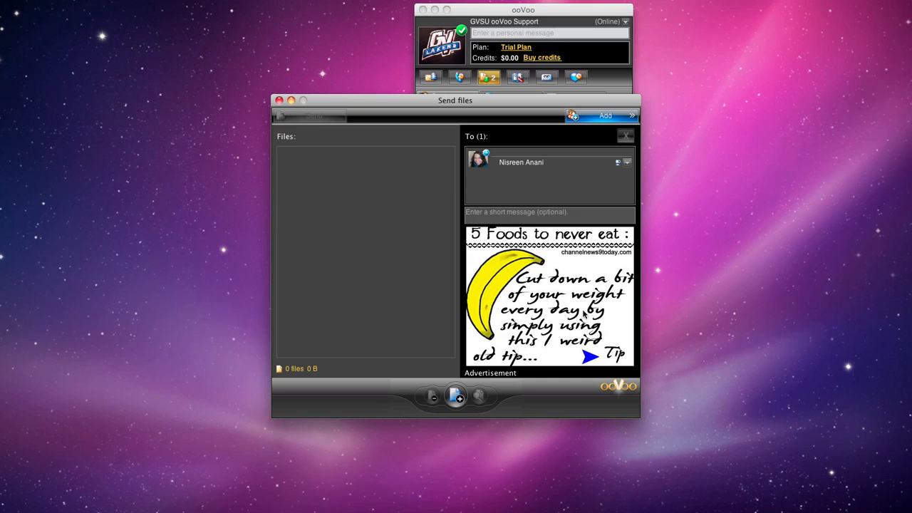
{"action": "left_click", "coordinate": [604, 114]}
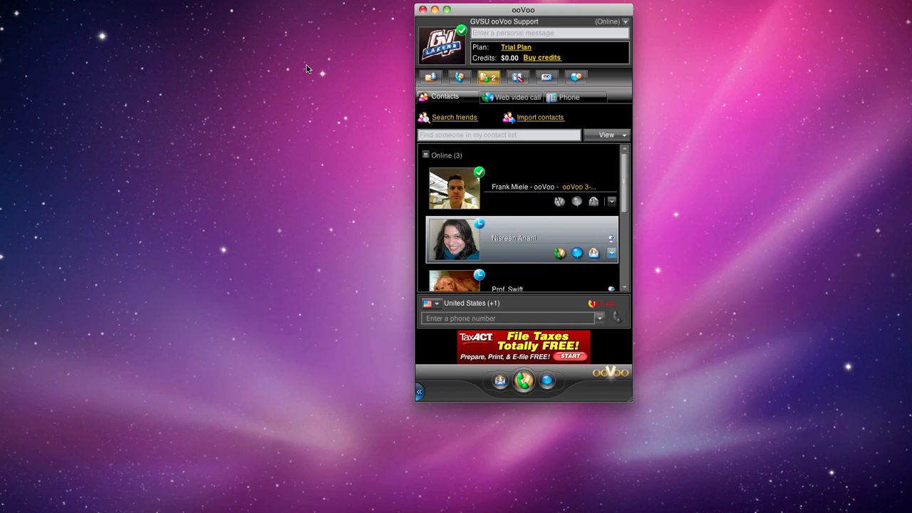
{"action": "mouse_move", "coordinate": [489, 77]}
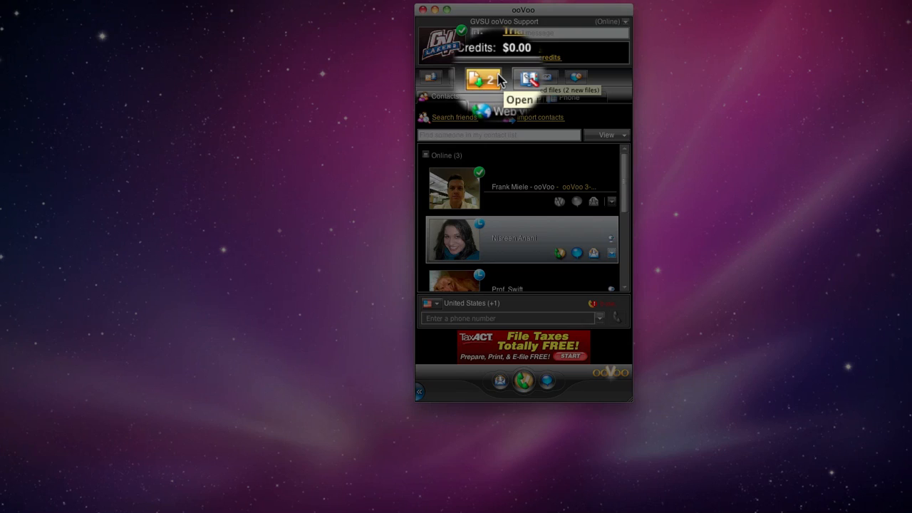
Download the received files from Prof. Swift and close the Downloading files window.
{"action": "left_click", "coordinate": [482, 77]}
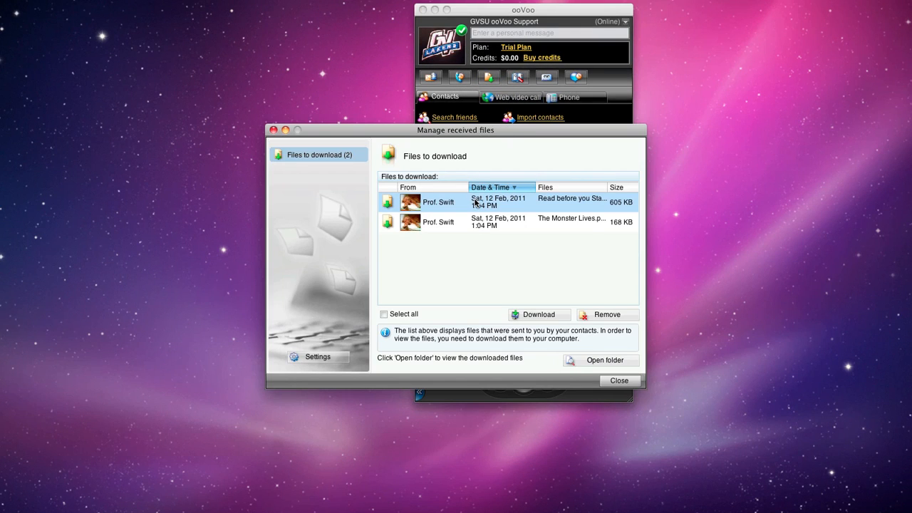
{"action": "left_click", "coordinate": [539, 315]}
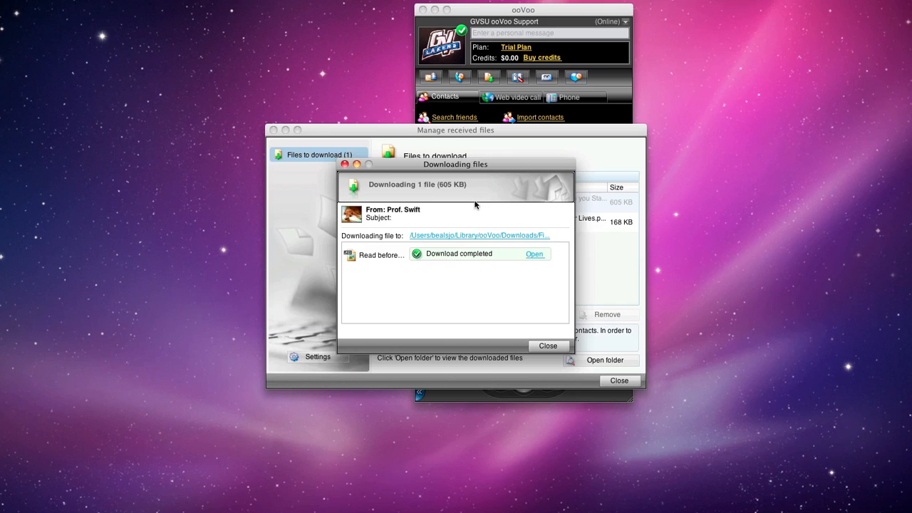
{"action": "mouse_move", "coordinate": [535, 254]}
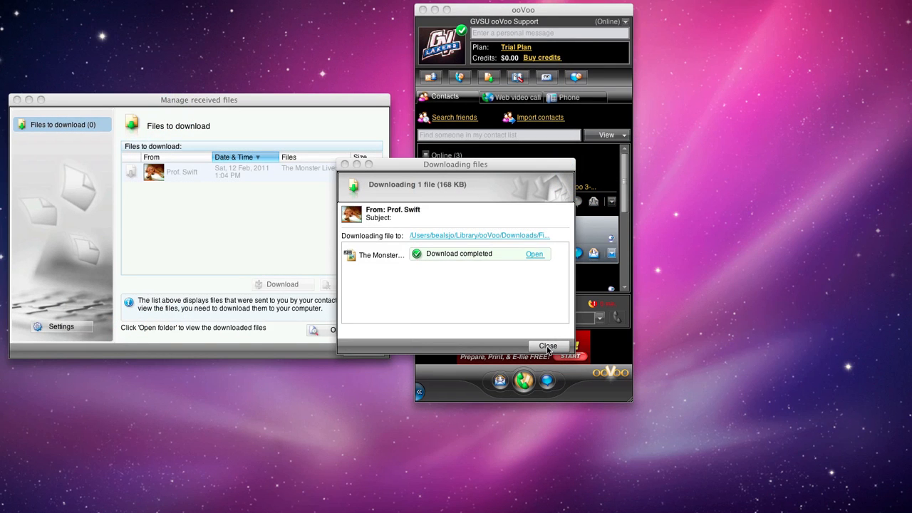
{"action": "left_click", "coordinate": [548, 346]}
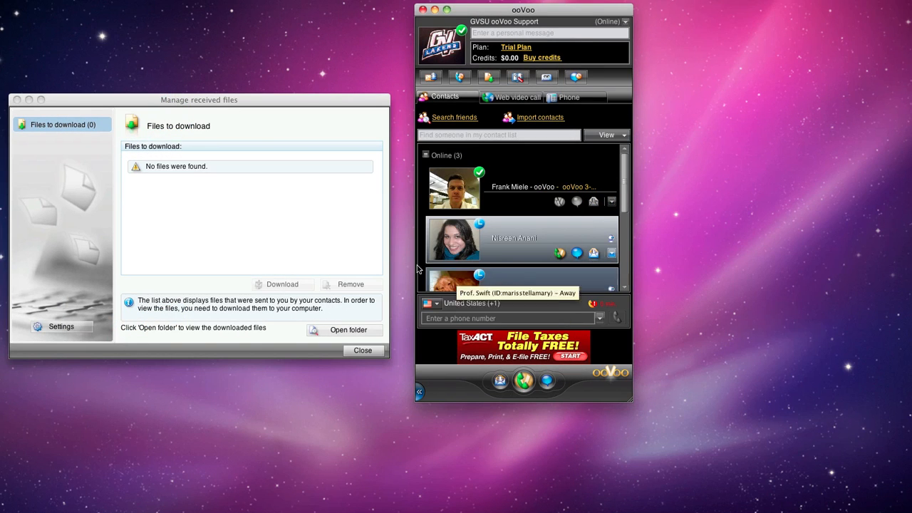
{"action": "mouse_move", "coordinate": [228, 189]}
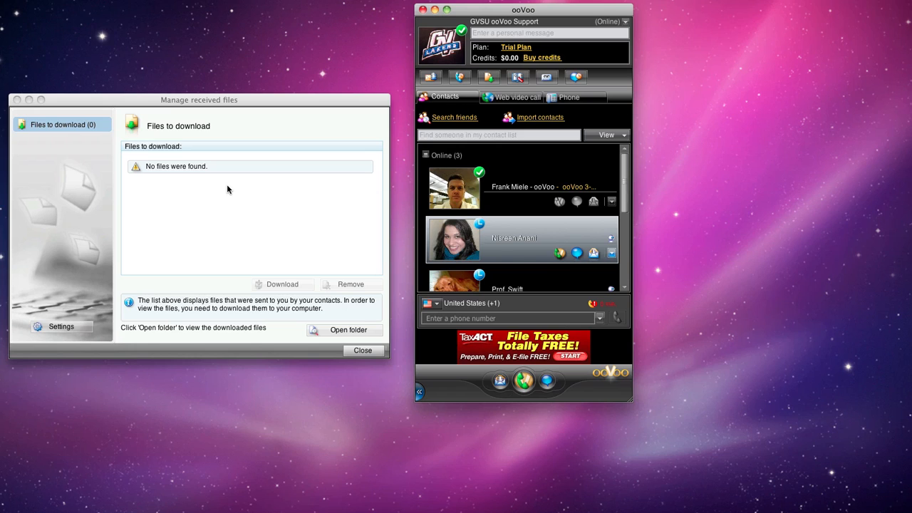
{"action": "mouse_move", "coordinate": [345, 331]}
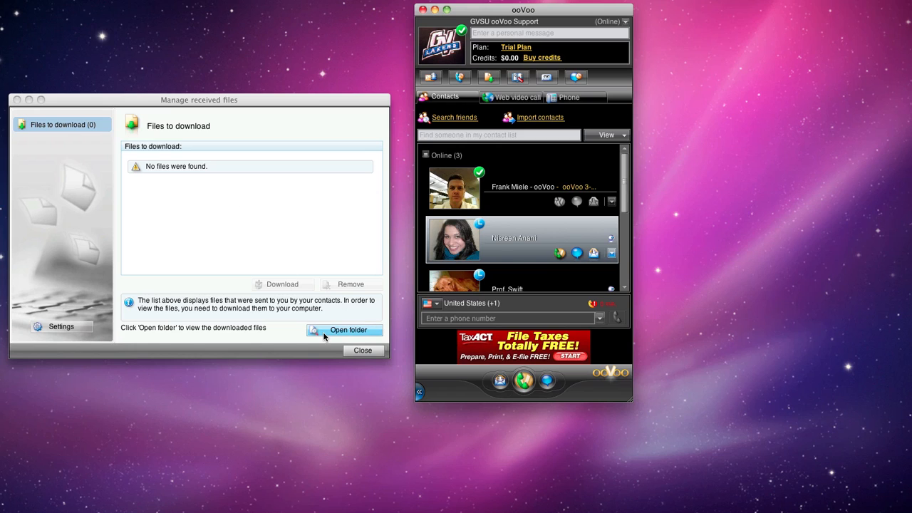
Show the two downloaded files in the ReceivedFiles folder in Finder, then close it.
{"action": "left_click", "coordinate": [345, 330]}
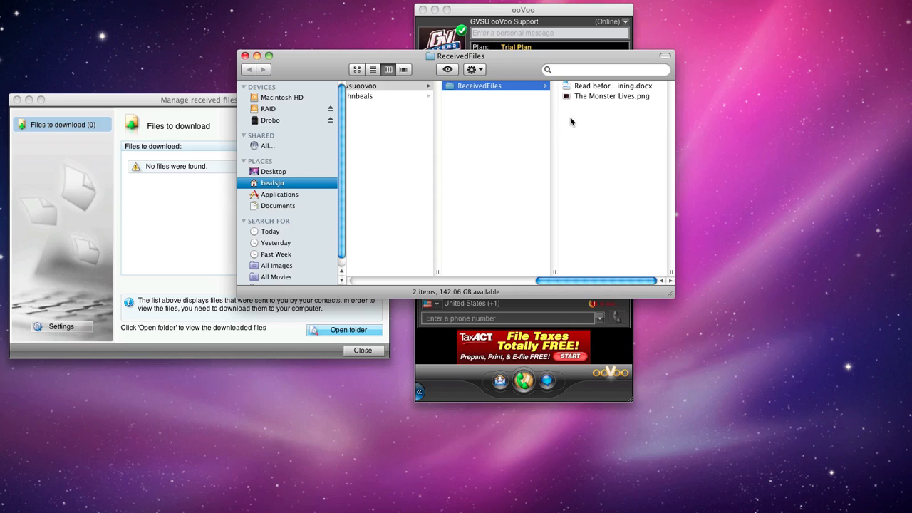
{"action": "double_click", "coordinate": [613, 86]}
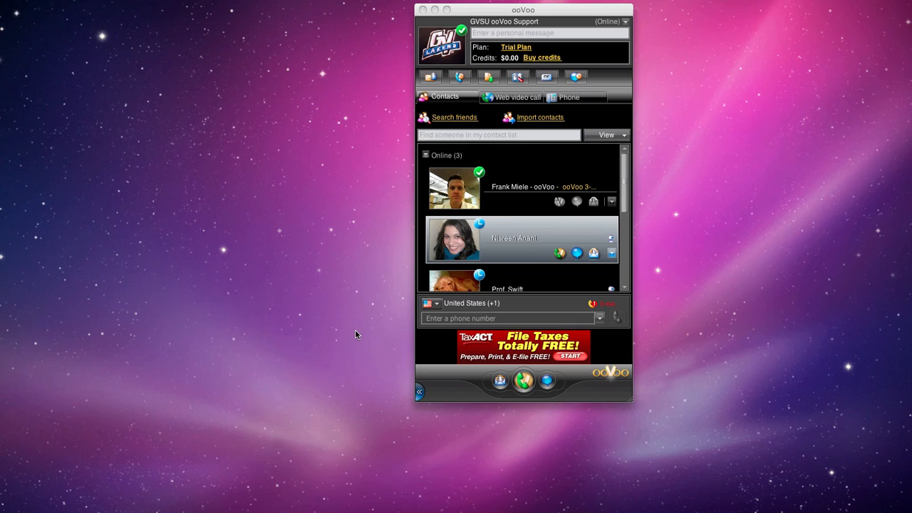
{"action": "mouse_move", "coordinate": [405, 336]}
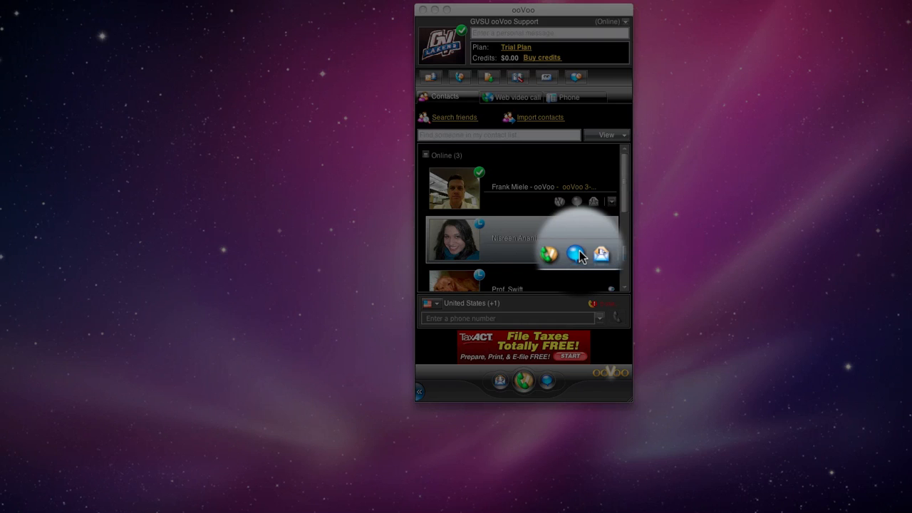
{"action": "left_click", "coordinate": [601, 254]}
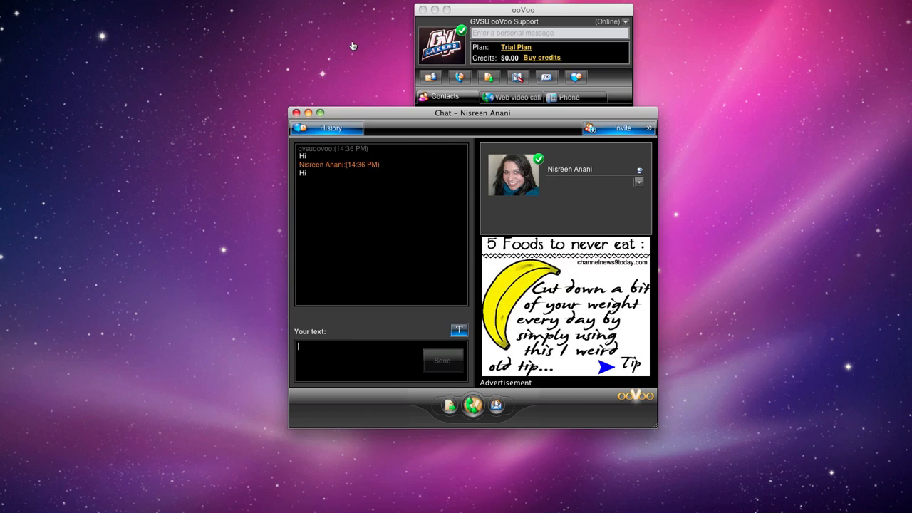
{"action": "left_click", "coordinate": [621, 129]}
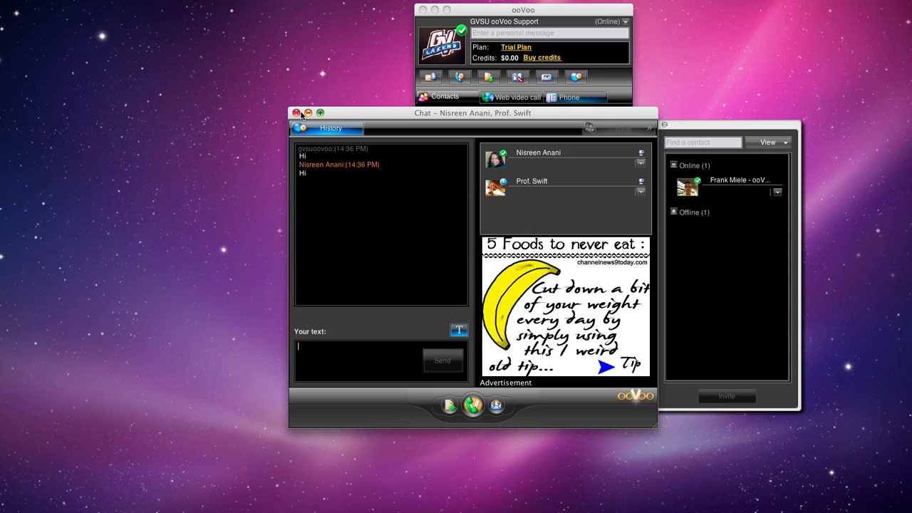
{"action": "left_click", "coordinate": [297, 113]}
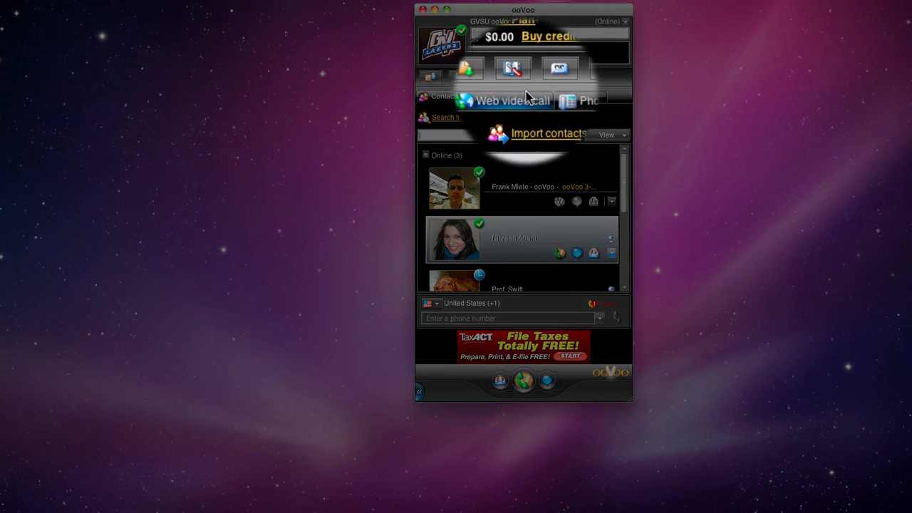
{"action": "left_click", "coordinate": [513, 97]}
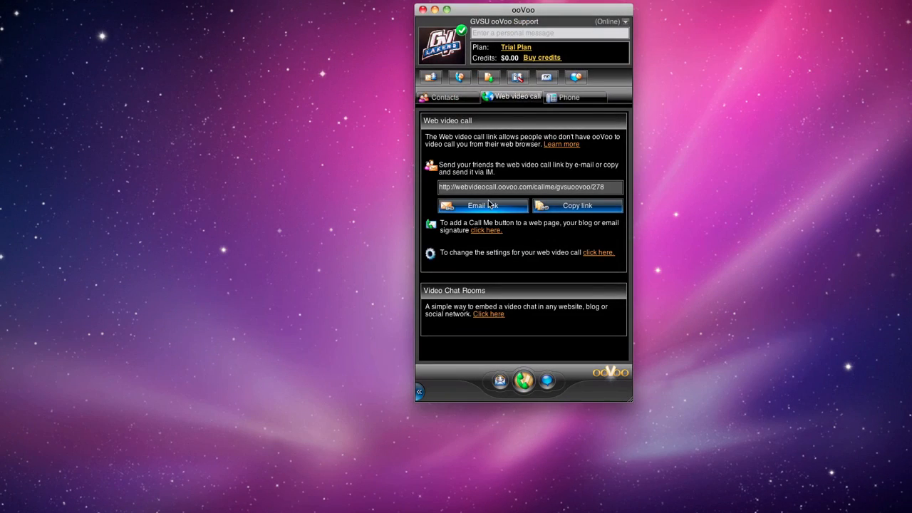
{"action": "left_click", "coordinate": [481, 205]}
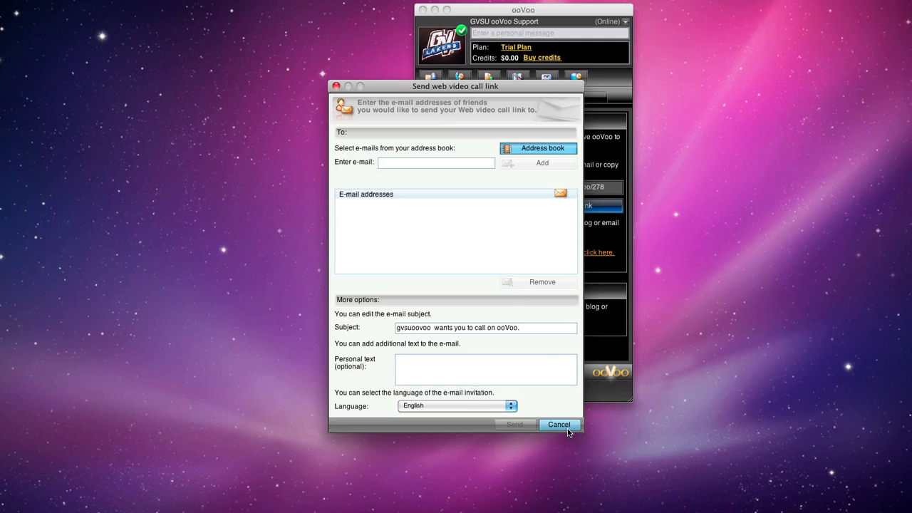
{"action": "left_click", "coordinate": [559, 425]}
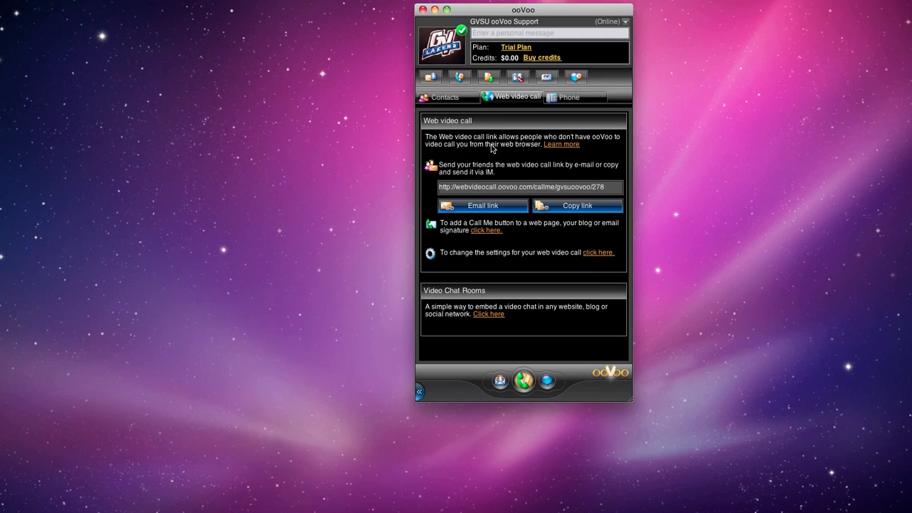
{"action": "left_click", "coordinate": [444, 97]}
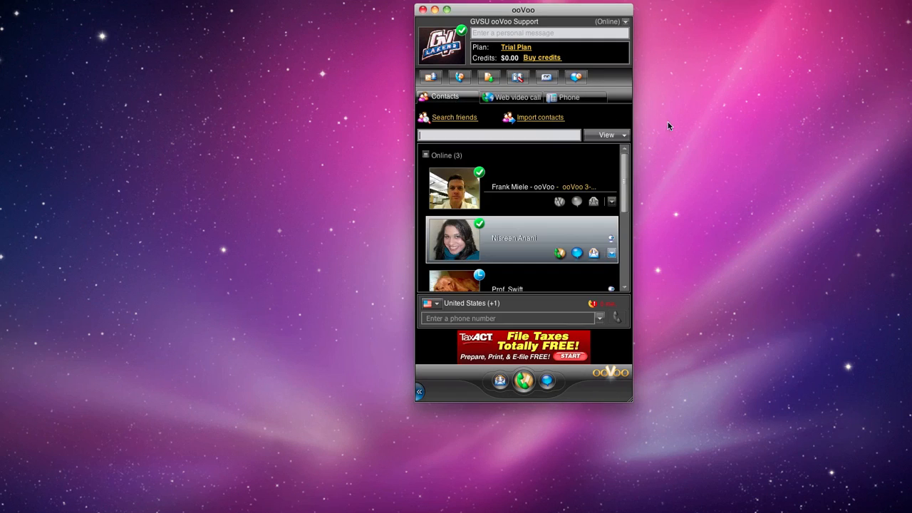